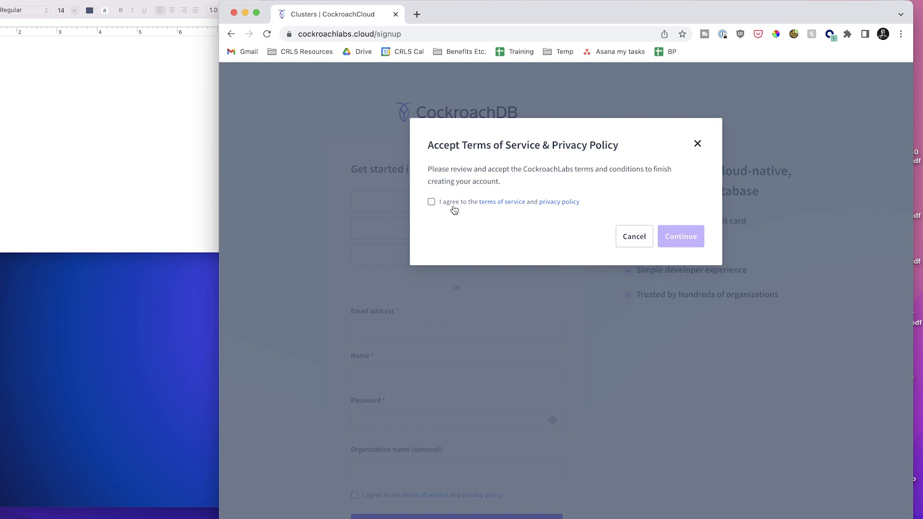
Accept the terms of service and privacy policy, then continue to create the account.
click(432, 201)
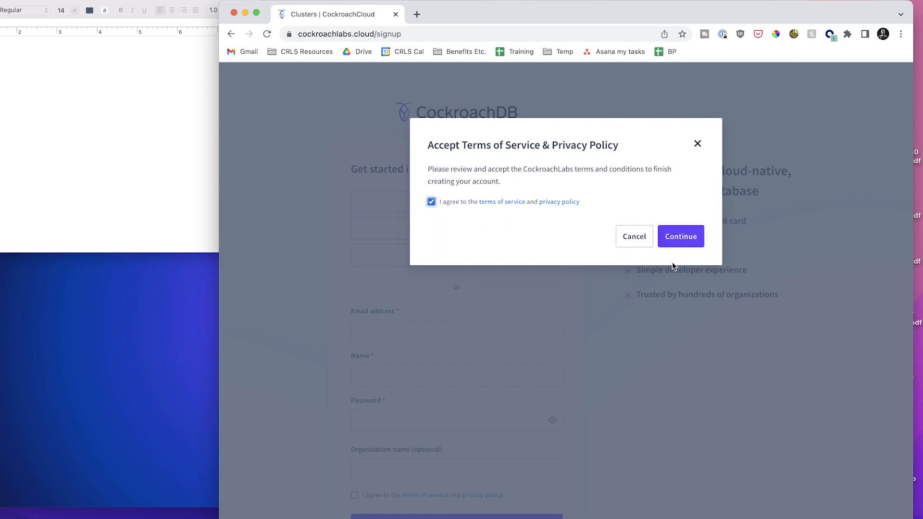
click(679, 236)
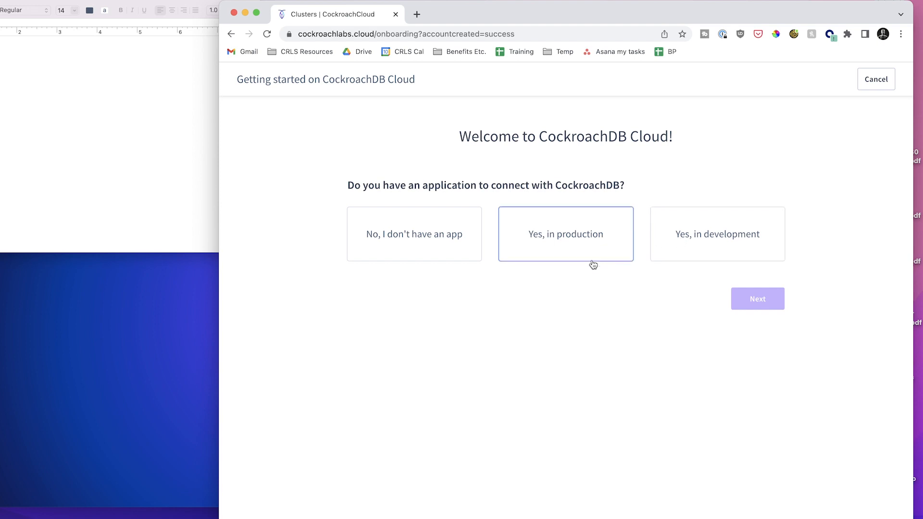
Choose 'No, I don't have an app' on the Welcome onboarding question.
click(413, 233)
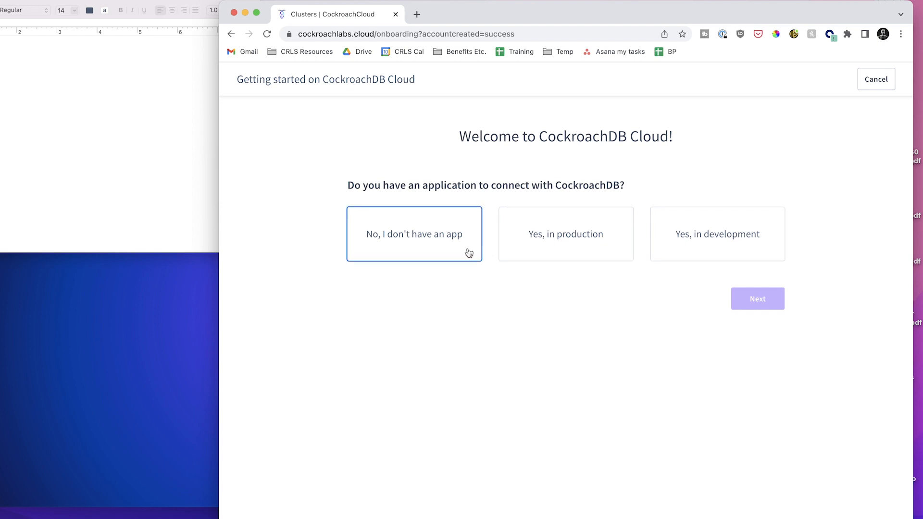